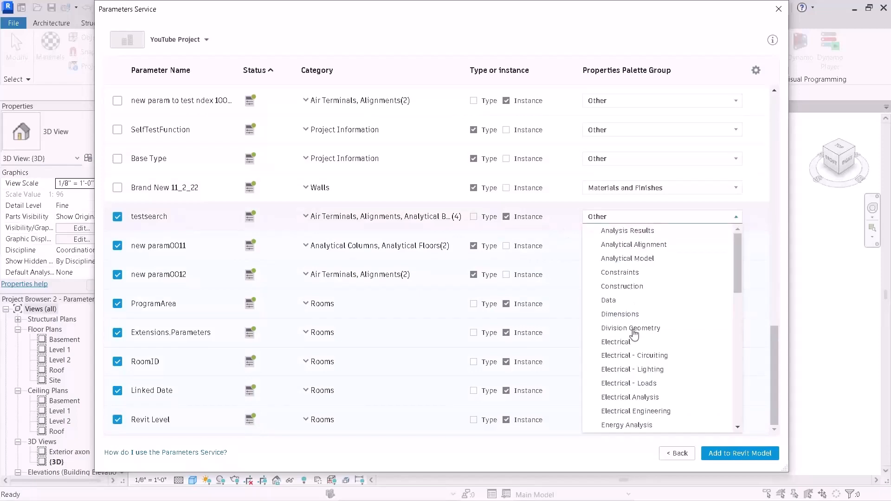
# - Add the checked parameters to the Revit model and dismiss the '40 parameter(s) added' message
pyautogui.click(620, 314)
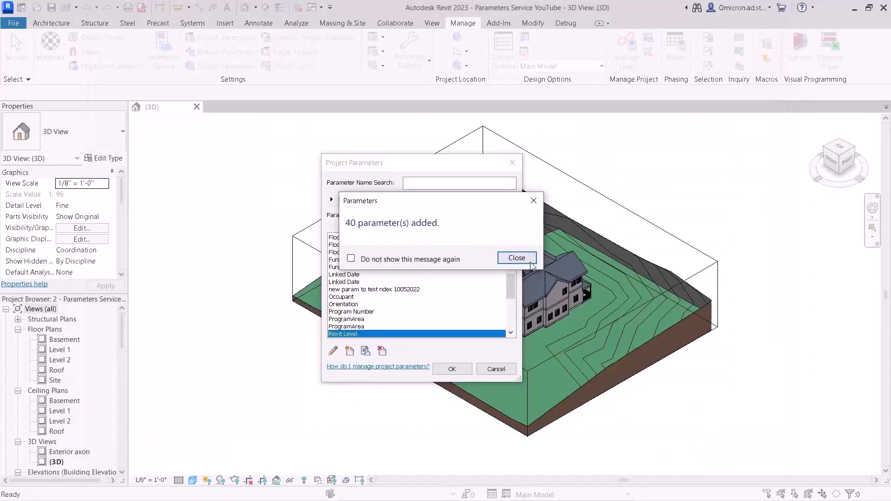
pyautogui.click(516, 257)
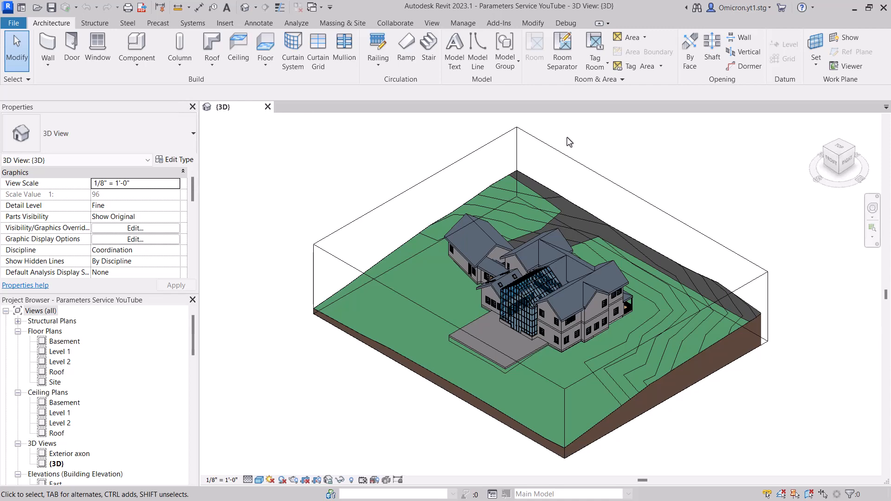
pyautogui.moveTo(610, 135)
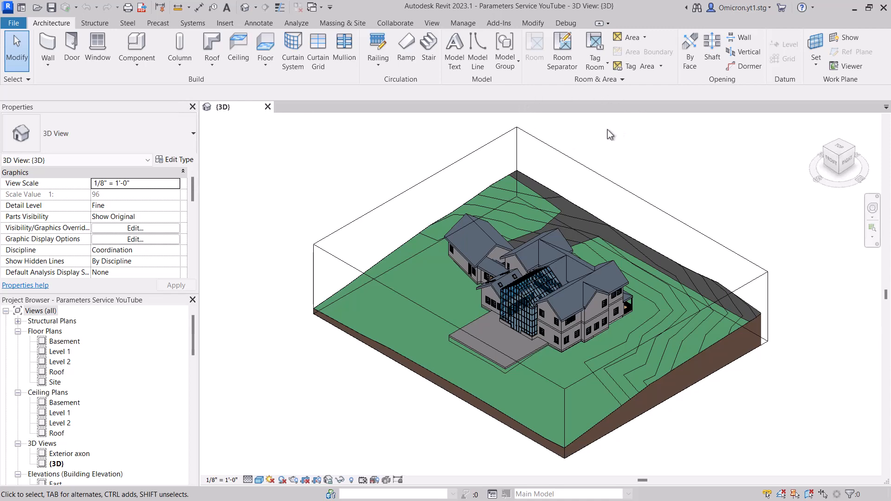
pyautogui.moveTo(466, 31)
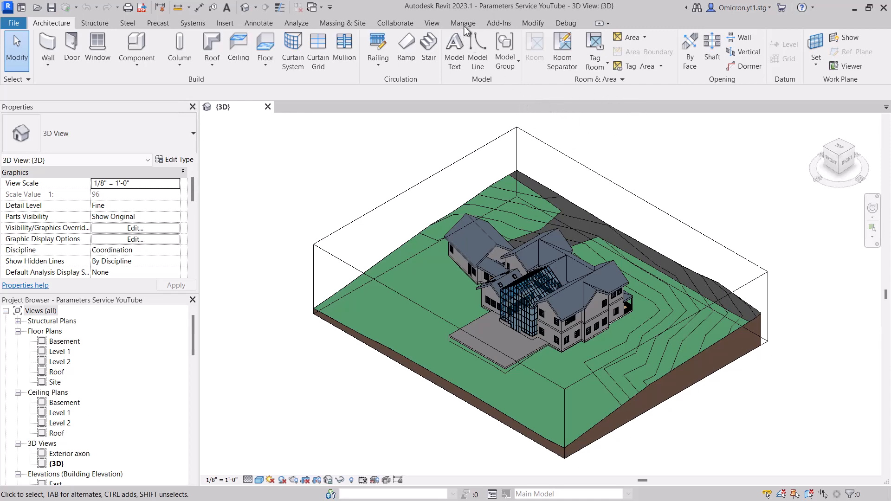
# - Launch the Parameters Service from the Manage tab's Settings panel
pyautogui.click(463, 22)
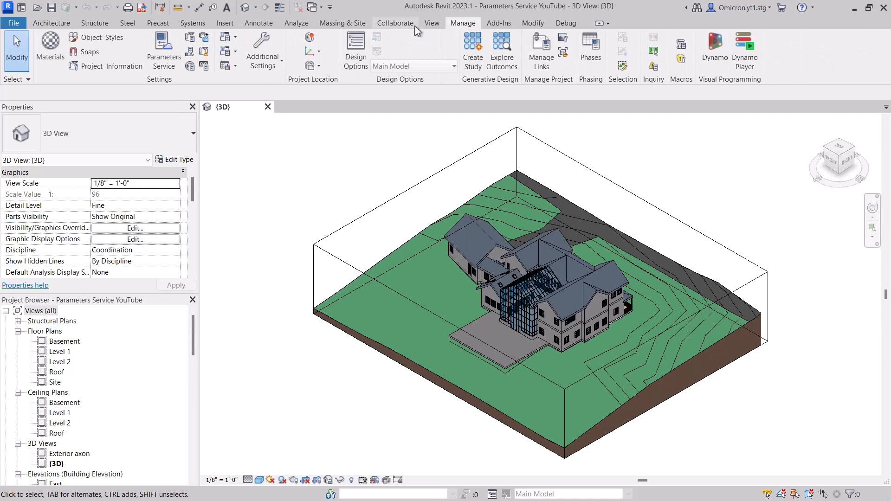
pyautogui.click(164, 51)
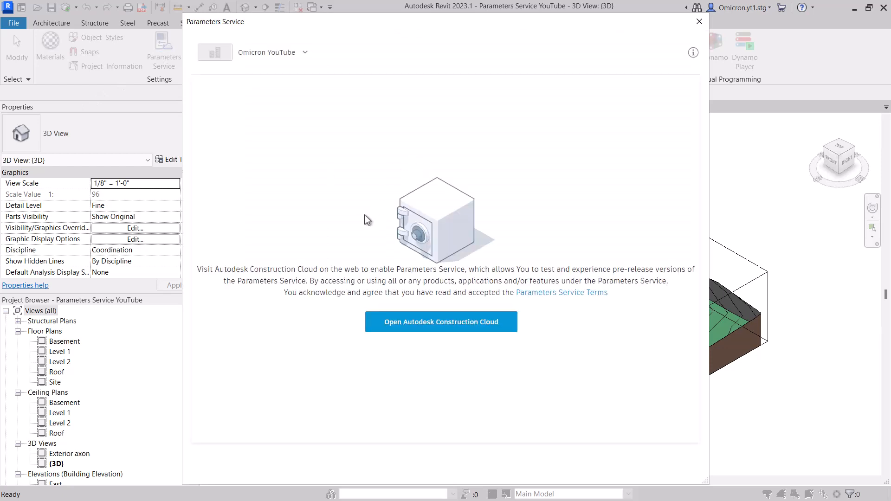
pyautogui.moveTo(457, 310)
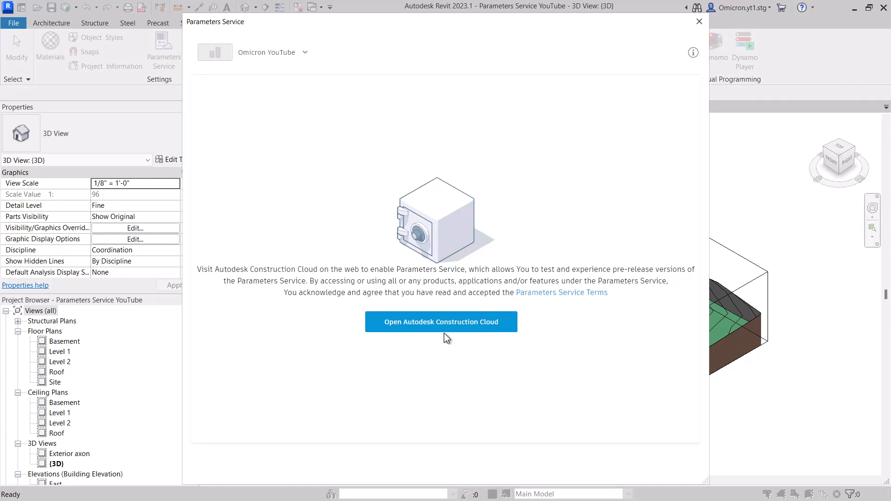
# - Launch Autodesk Construction Cloud in the browser from the Parameters Service dialog
pyautogui.click(441, 322)
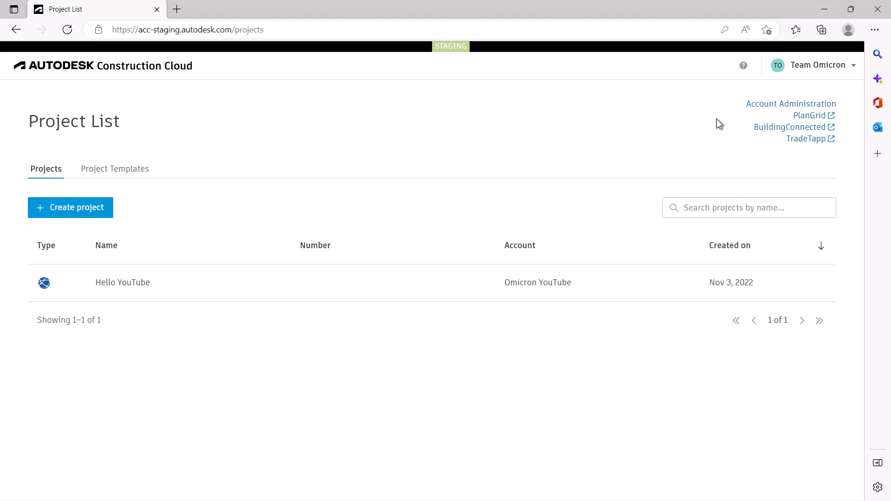
# - Enter Account Administration for Omicron YouTube and go to its Library welcome page
pyautogui.click(791, 103)
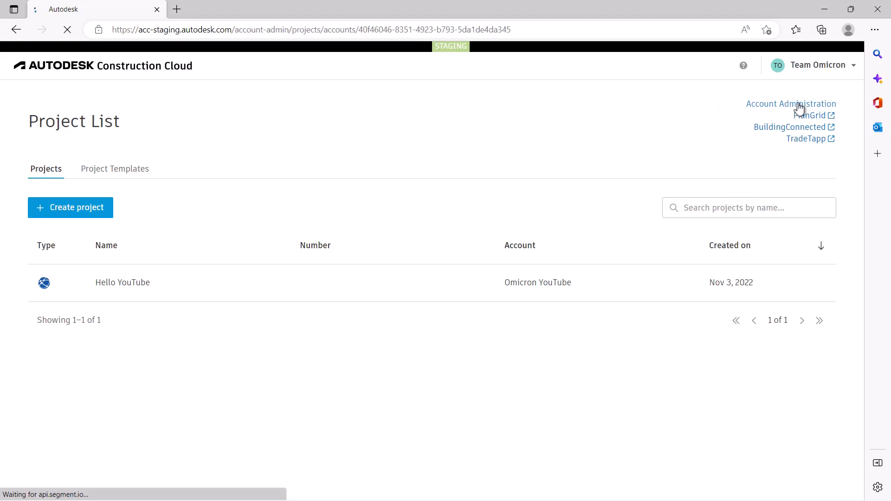
pyautogui.click(791, 103)
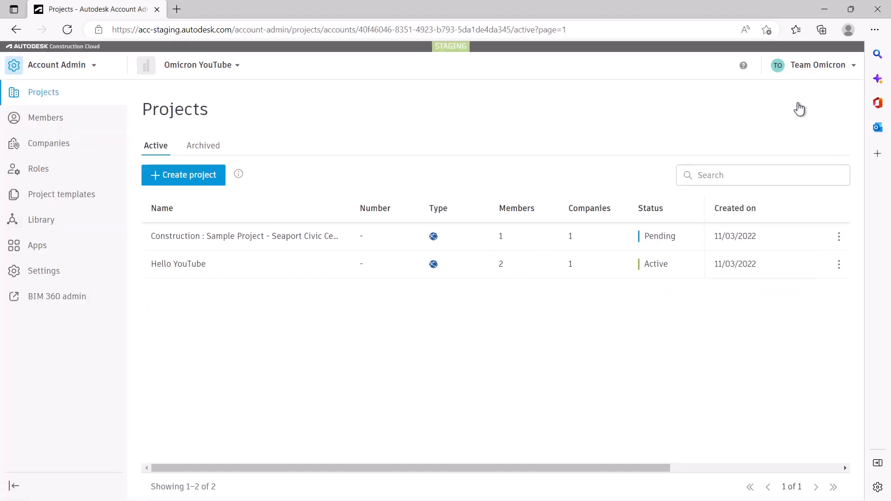
pyautogui.moveTo(41, 220)
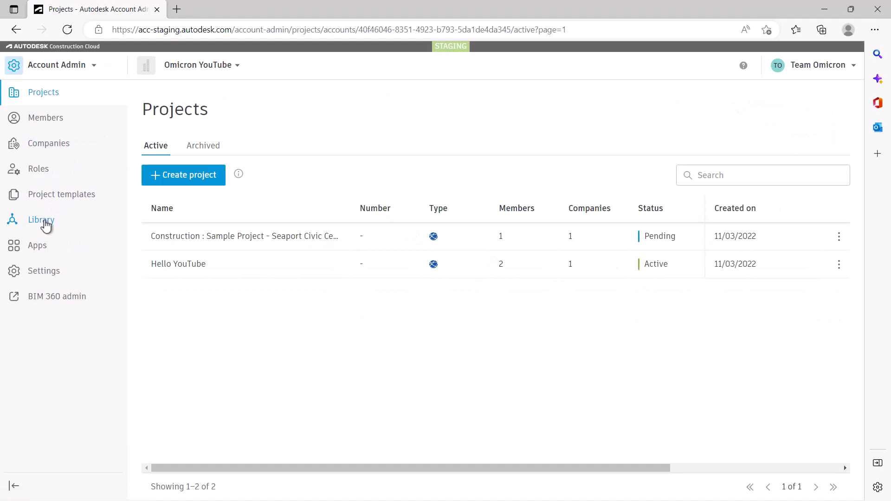
pyautogui.click(40, 219)
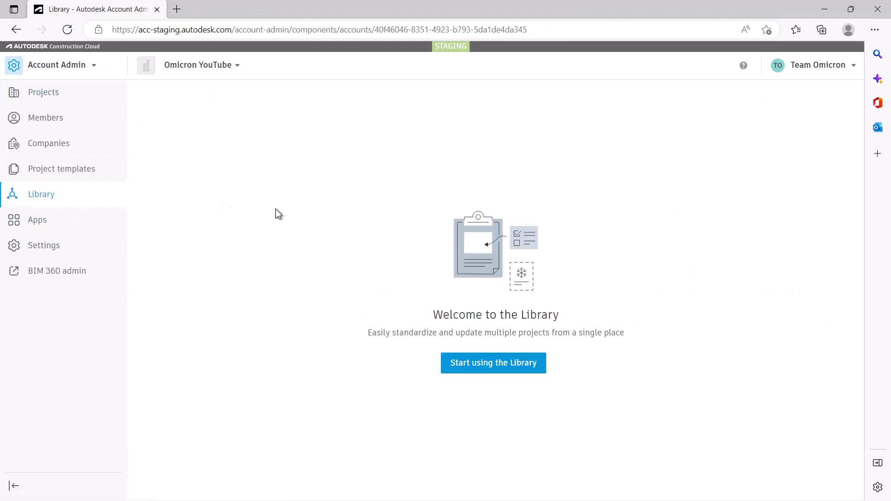
# - Start using the Library, show its Parameters section and begin a new parameter collection
pyautogui.click(493, 363)
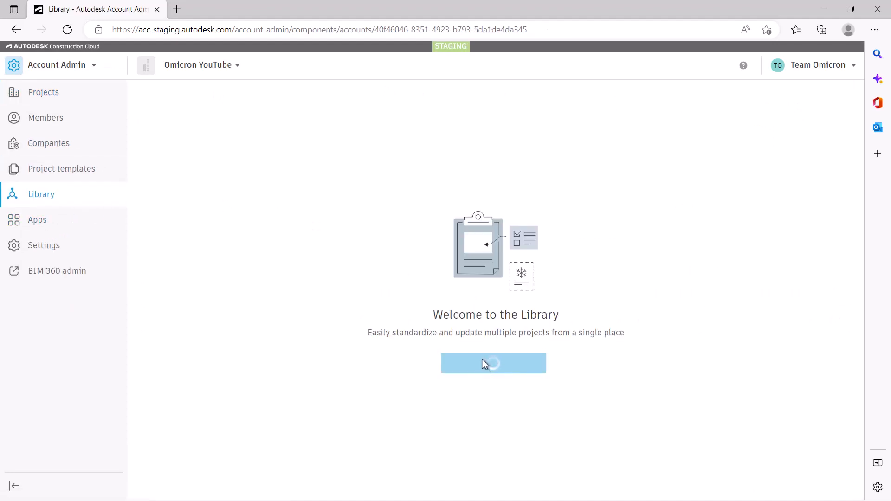
pyautogui.click(493, 363)
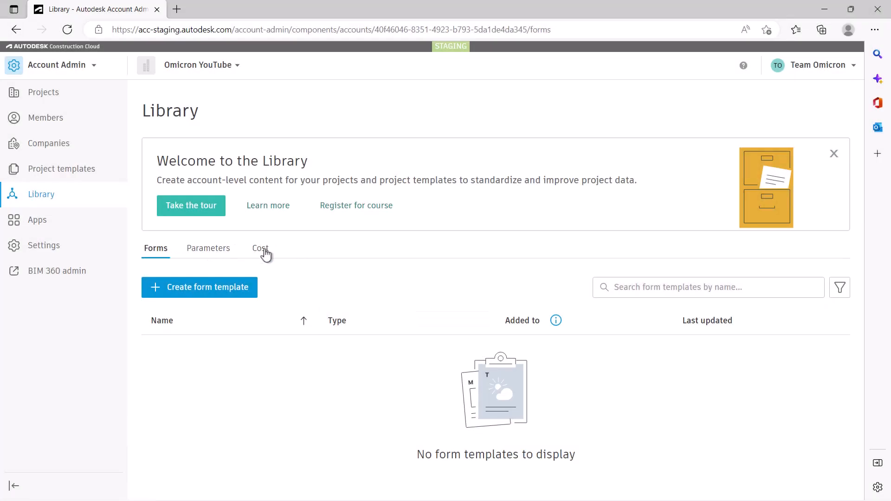
pyautogui.click(208, 248)
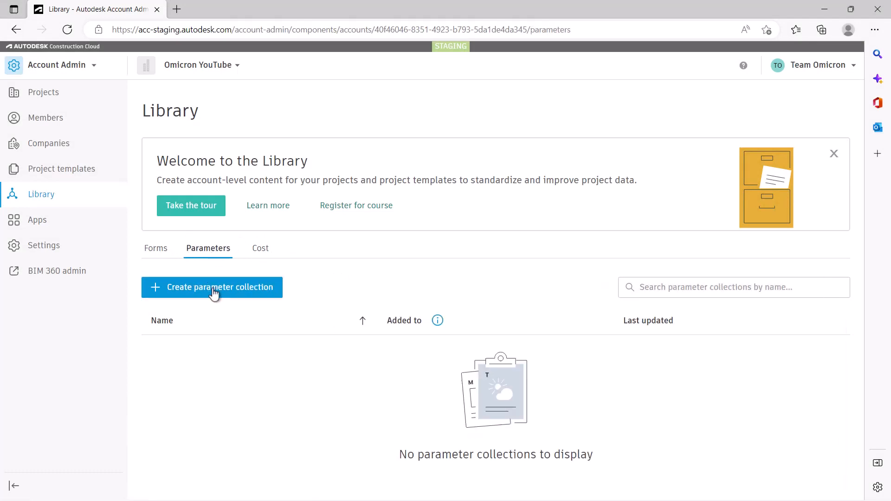
pyautogui.click(212, 287)
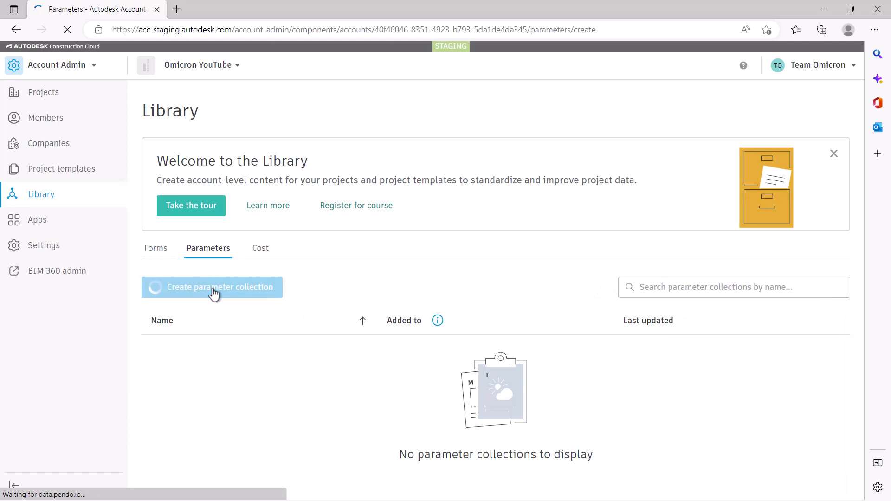
# - Start using the Parameters Service so the empty Create Parameter Collection table appears
pyautogui.click(212, 287)
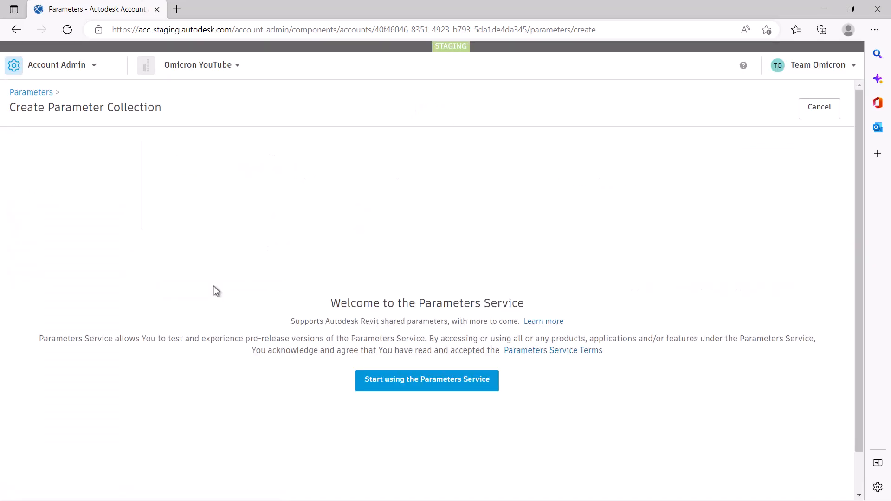
pyautogui.moveTo(581, 300)
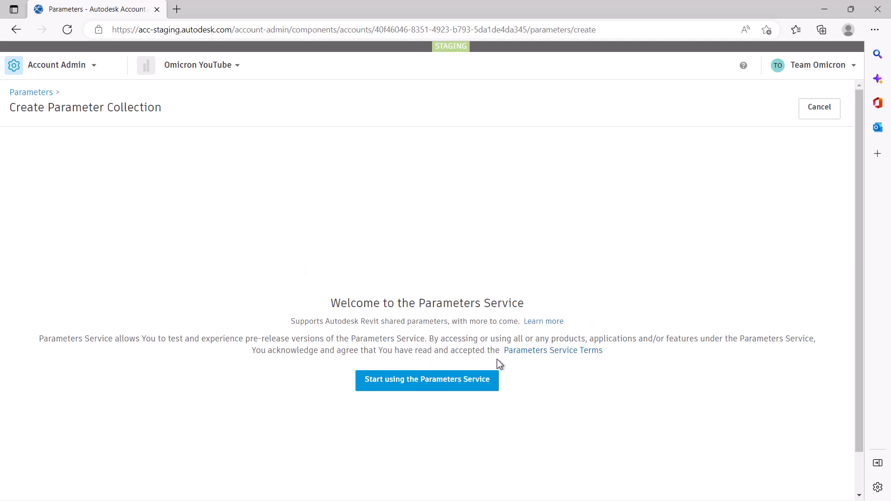
pyautogui.moveTo(465, 385)
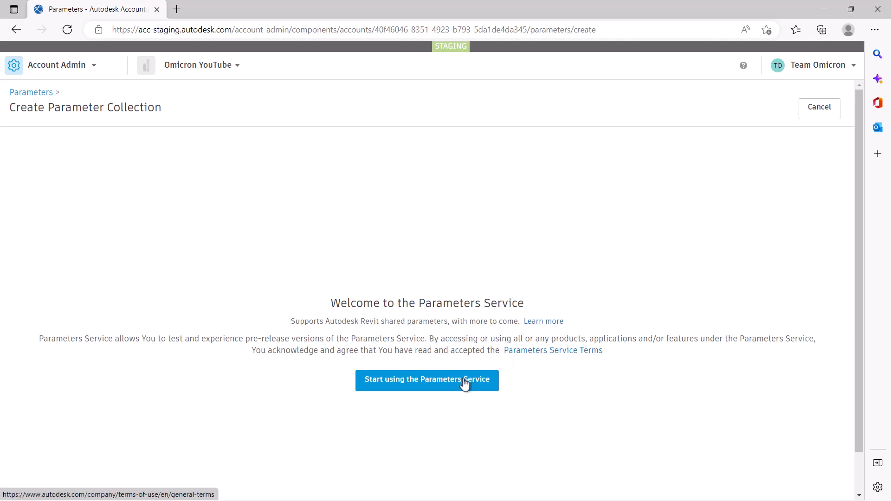
pyautogui.moveTo(448, 389)
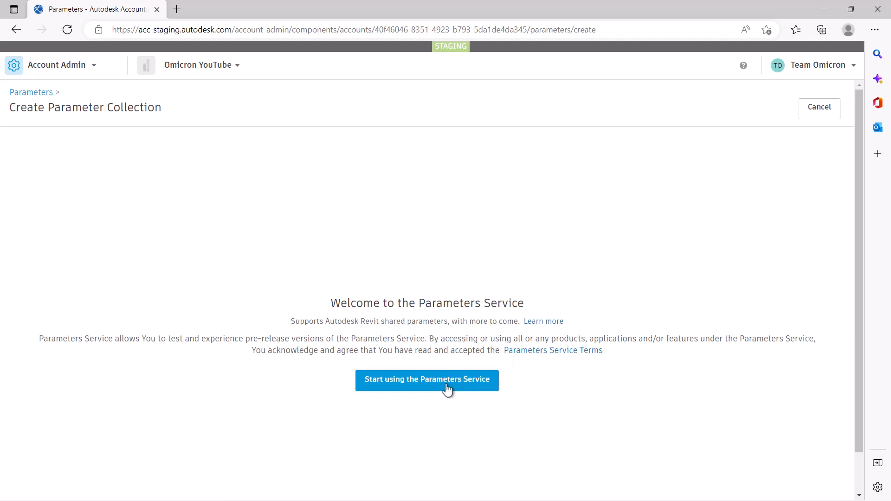
pyautogui.click(427, 380)
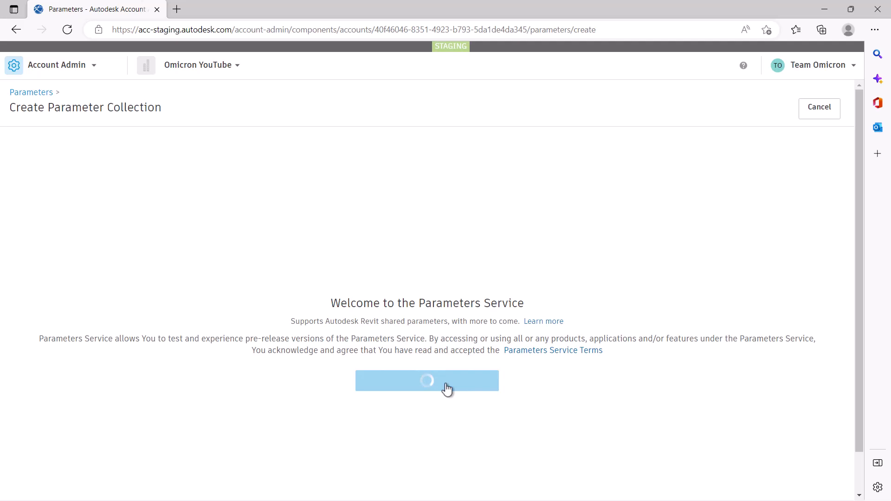
pyautogui.click(427, 381)
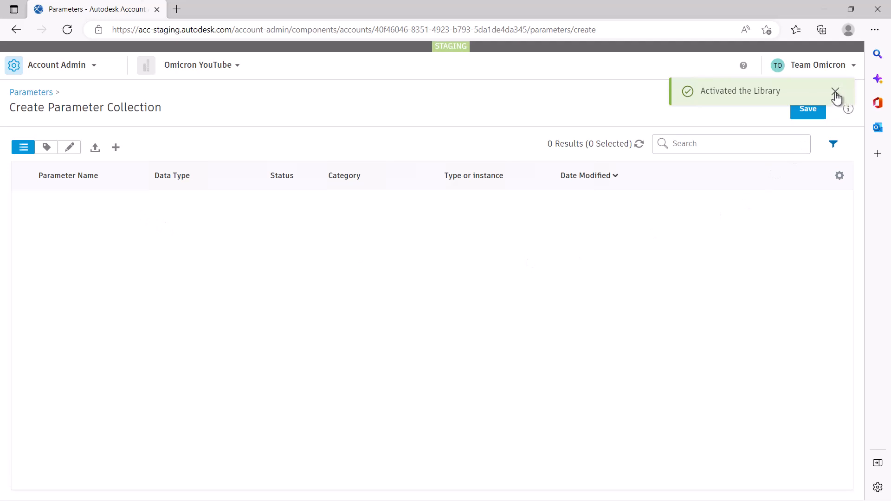
# - Dismiss the Library-activated notice and save the 'All parameters' collection to the Library
pyautogui.click(836, 91)
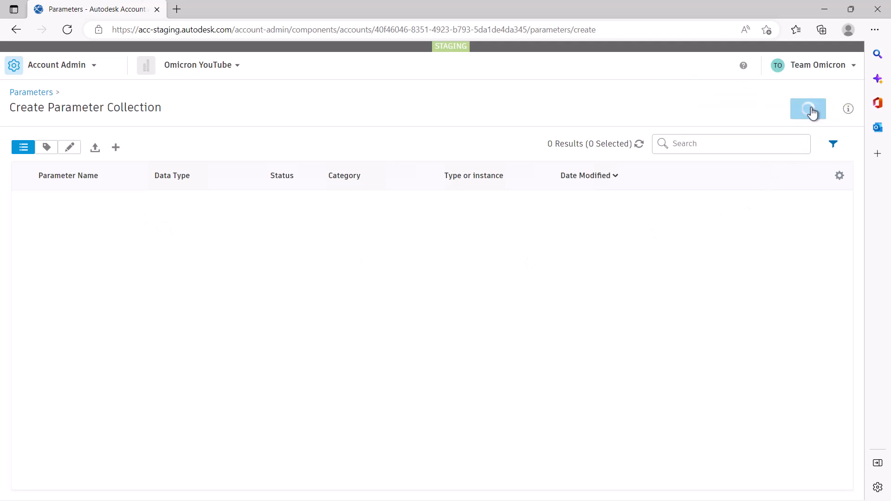
pyautogui.click(808, 109)
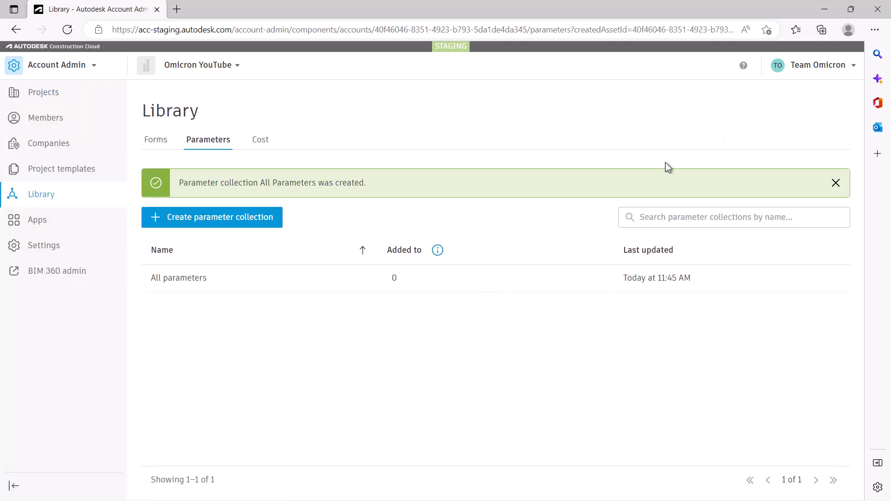
pyautogui.moveTo(214, 312)
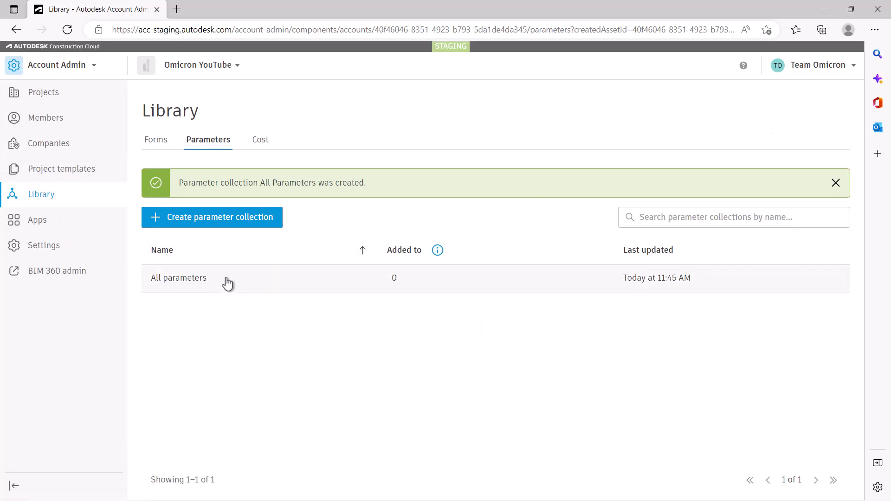
pyautogui.moveTo(268, 337)
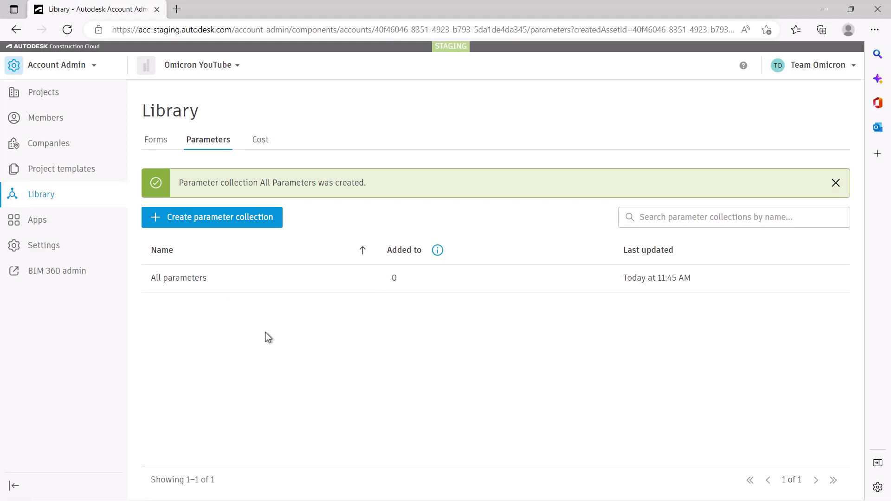
pyautogui.moveTo(825, 10)
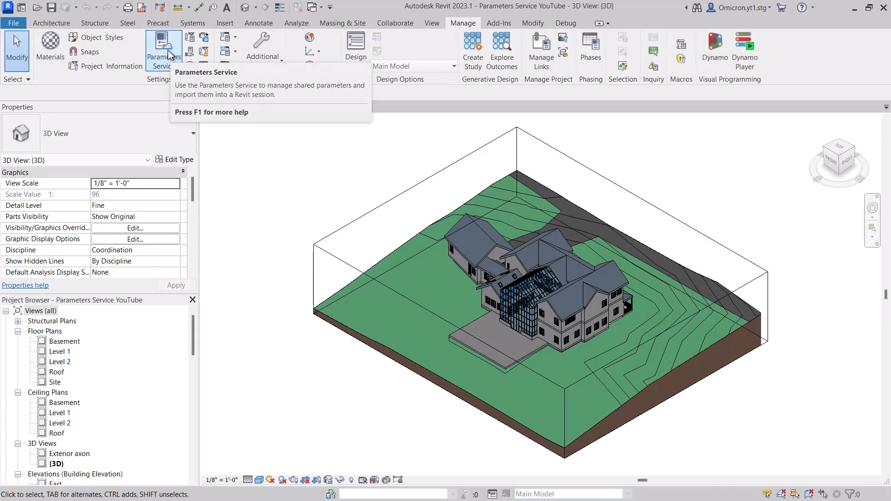
# - Relaunch the Parameters Service in Revit, which now reports 'Unable to access content'
pyautogui.click(164, 46)
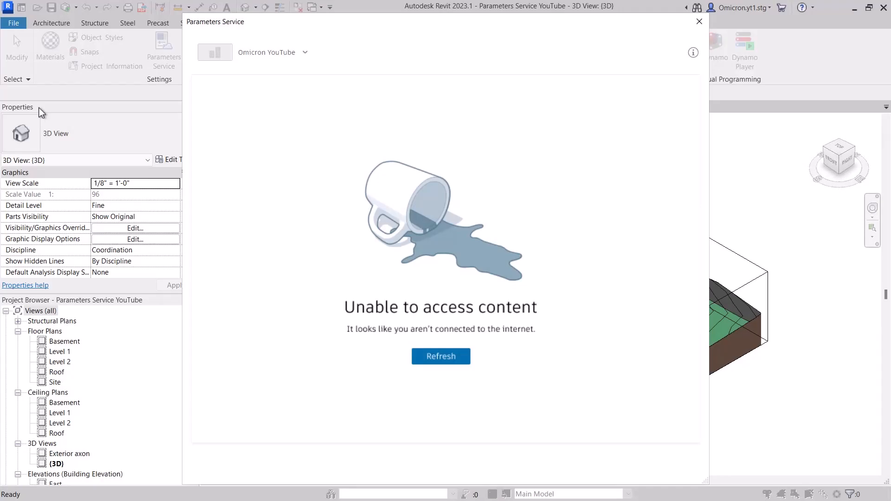
# - Refresh the Parameters Service, see the service-unavailable message, and close the window
pyautogui.click(440, 357)
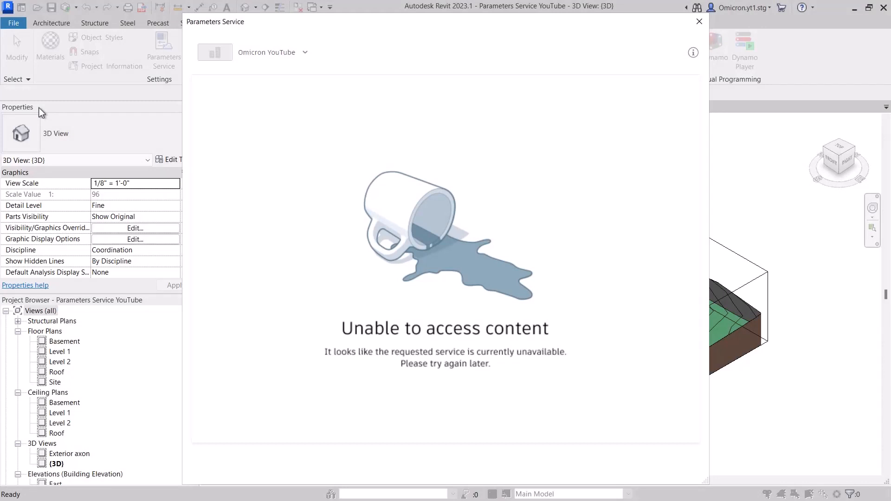
pyautogui.click(699, 21)
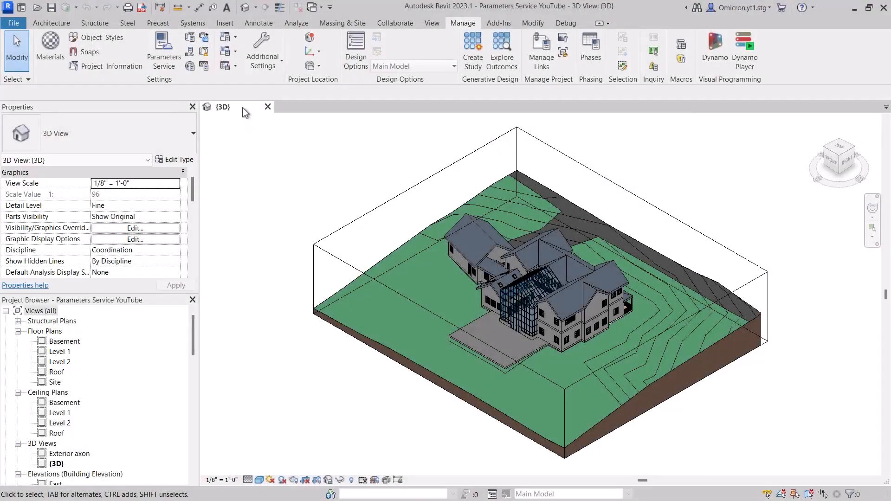